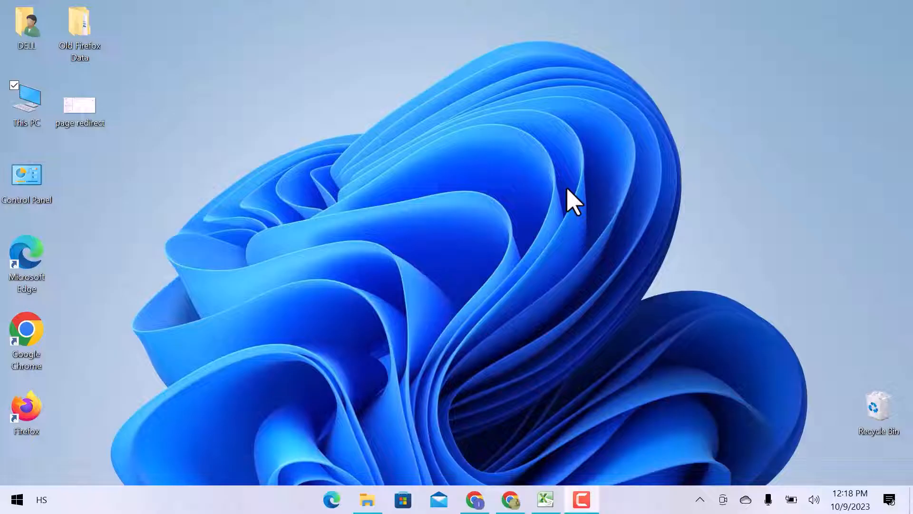
pyautogui.moveTo(367, 498)
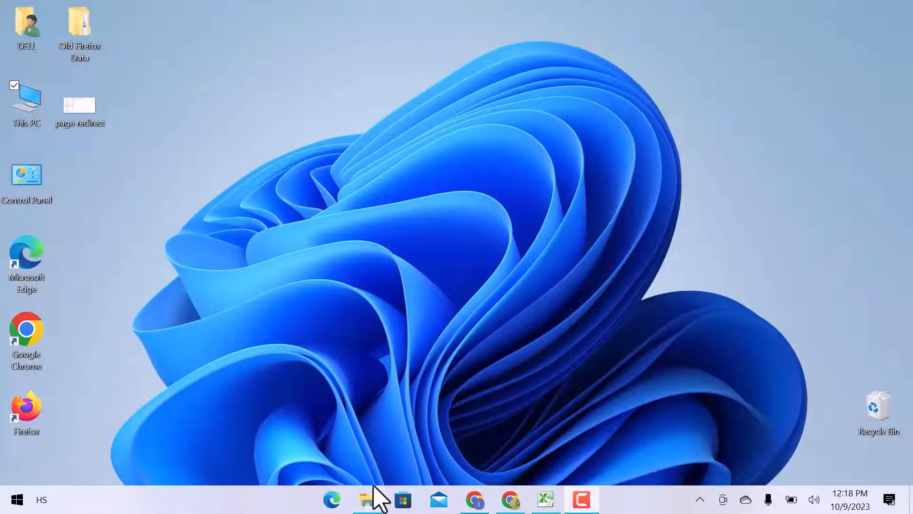
# - Open Internet_Download_Manager_6.41_Build_3 > Crack > Patch v18.1 and try running Patch_2
pyautogui.click(367, 509)
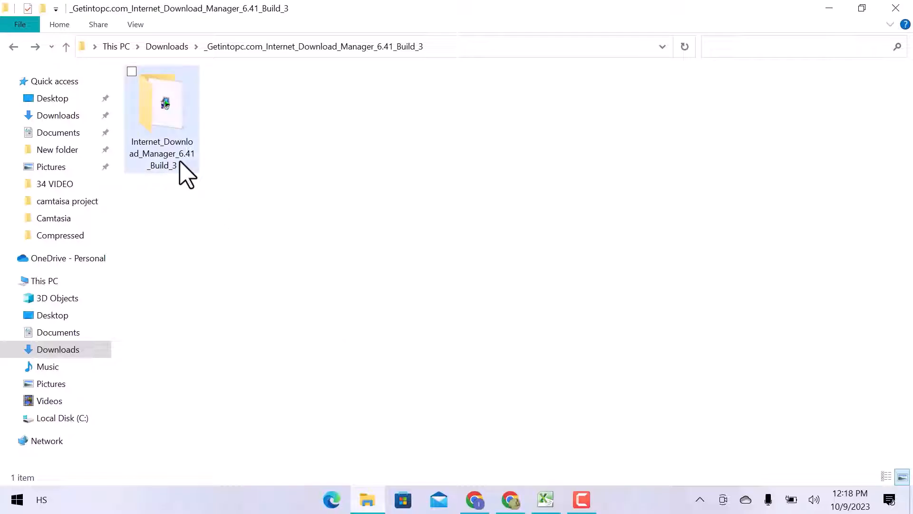
pyautogui.doubleClick(162, 104)
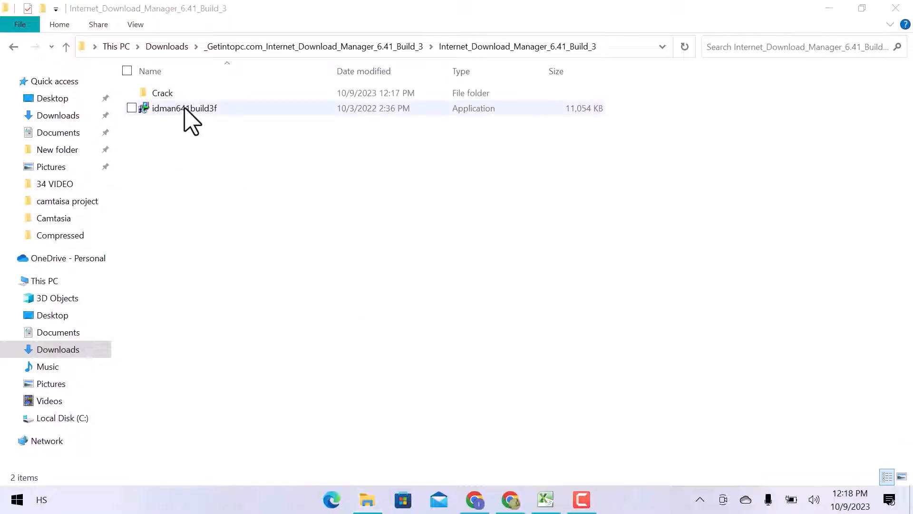
pyautogui.doubleClick(163, 92)
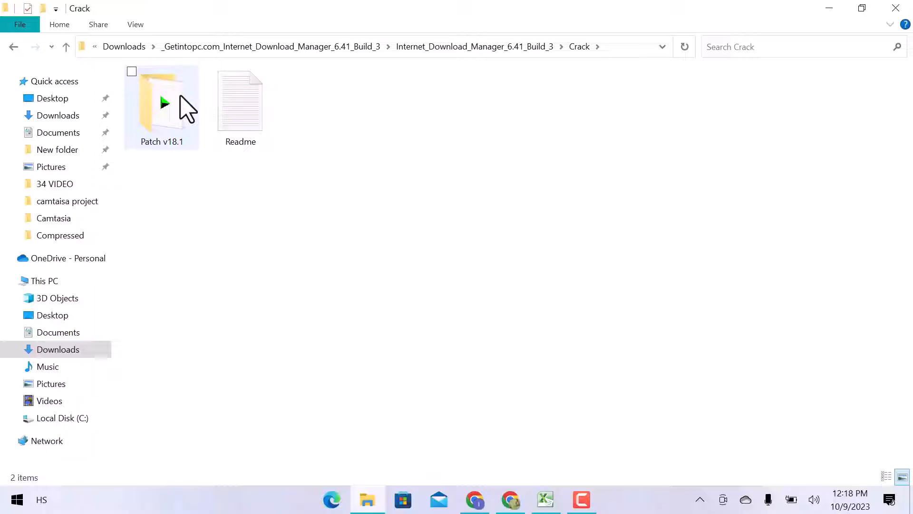
pyautogui.doubleClick(161, 103)
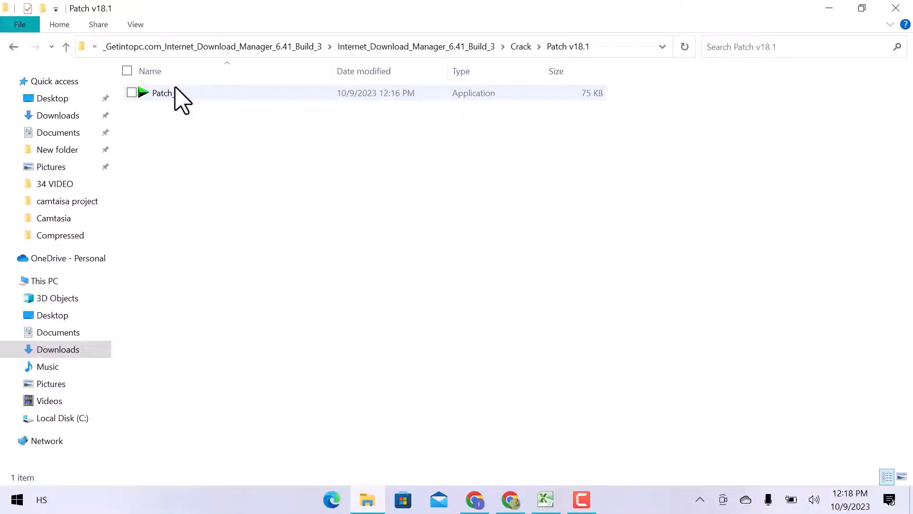
pyautogui.doubleClick(161, 93)
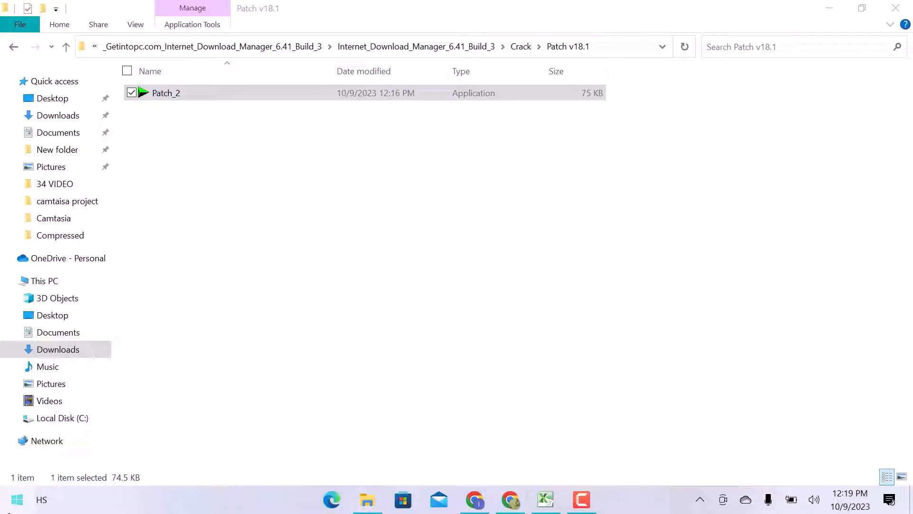
pyautogui.click(17, 499)
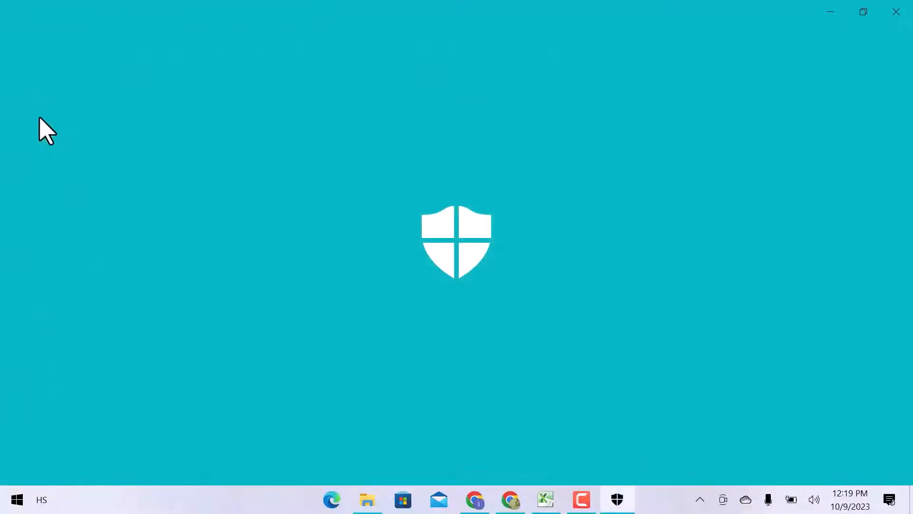
# - Open Manage settings under Virus & threat protection in Windows Security
pyautogui.click(617, 500)
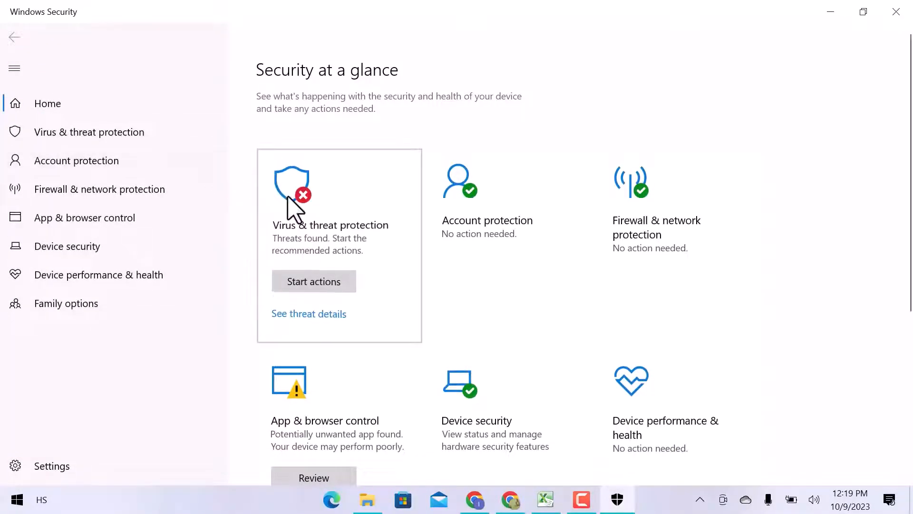
pyautogui.click(89, 132)
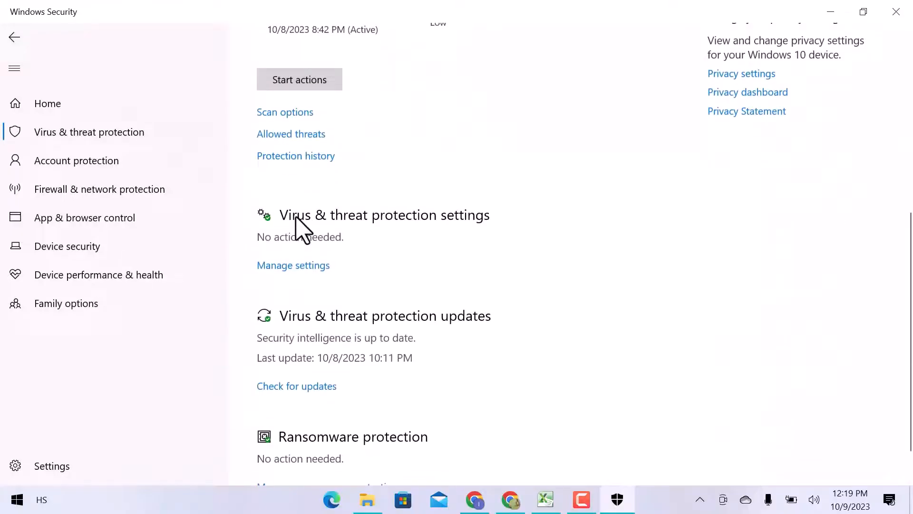
pyautogui.click(293, 266)
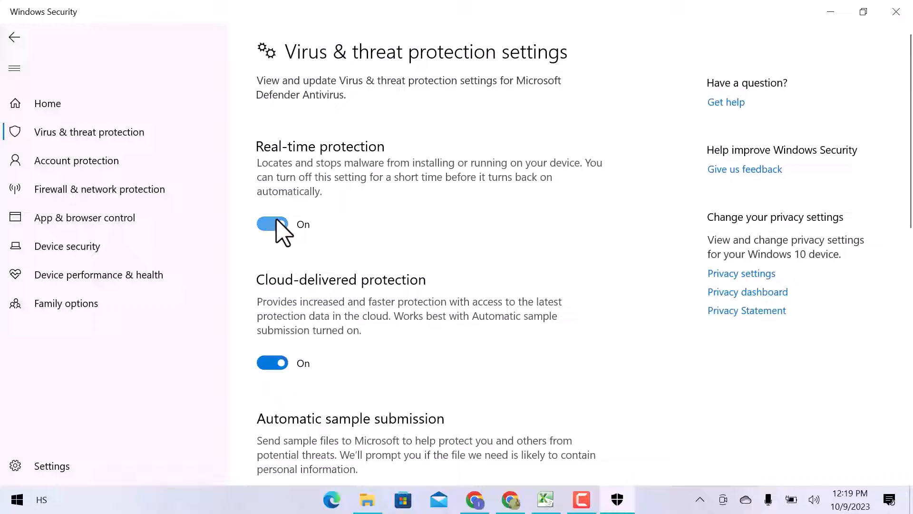
# - Turn off Real-time, Cloud-delivered and Tamper Protection
pyautogui.click(272, 225)
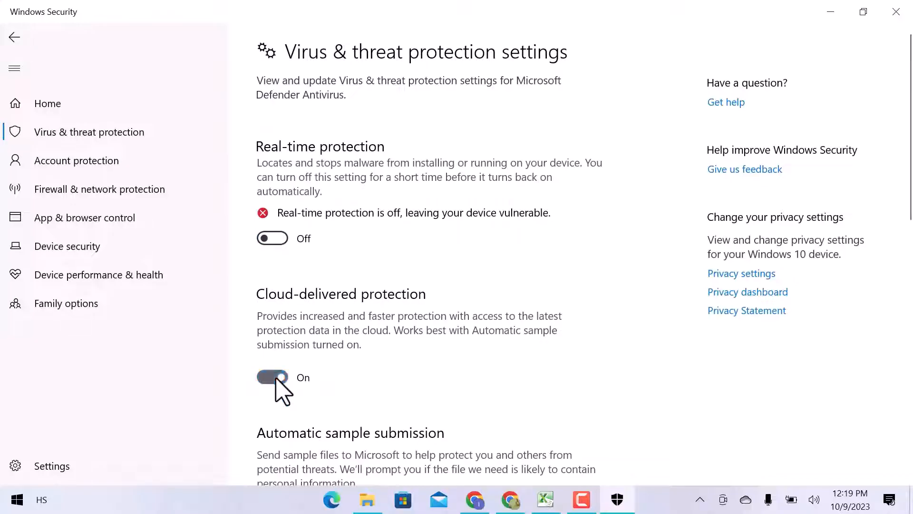
pyautogui.click(272, 377)
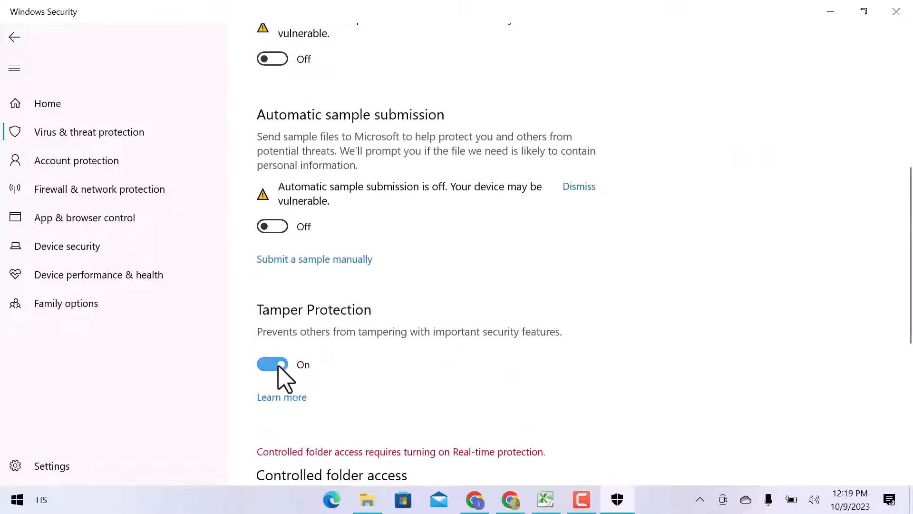
pyautogui.click(272, 364)
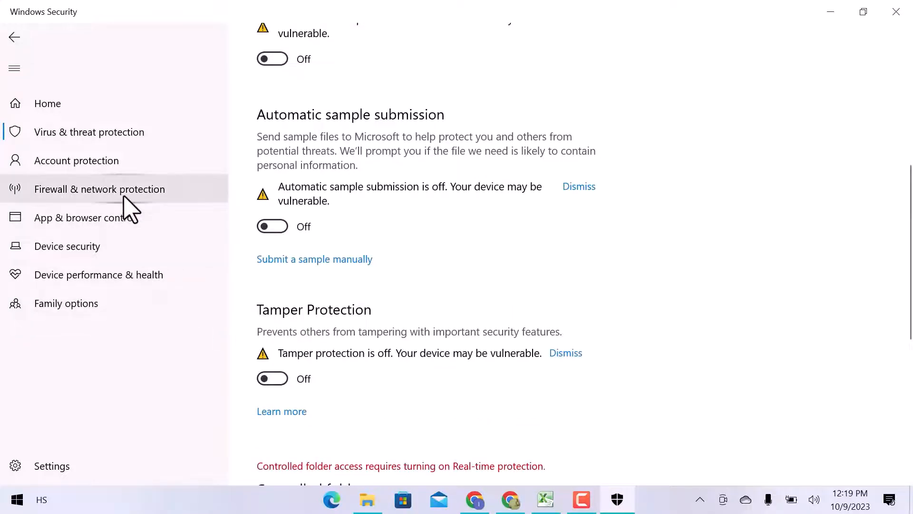
# - Open the Private network page under Firewall & network protection and change a toggle
pyautogui.click(99, 189)
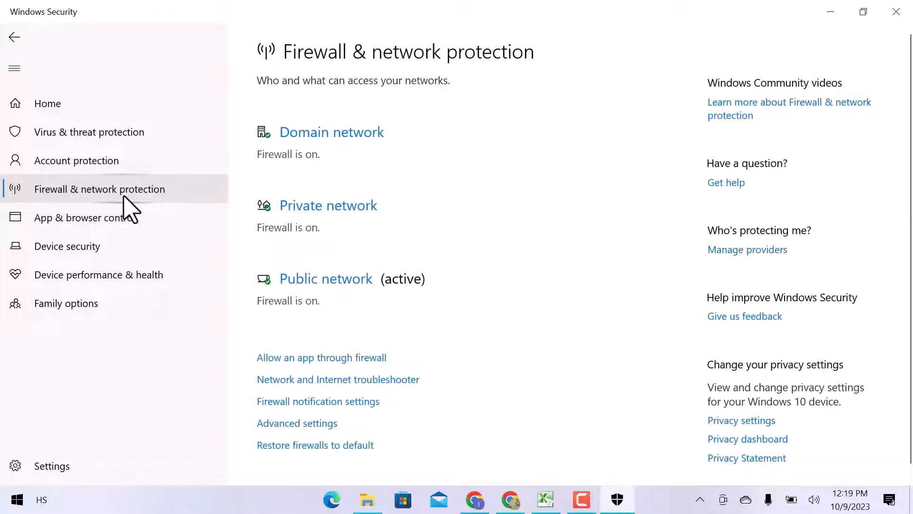
pyautogui.click(328, 205)
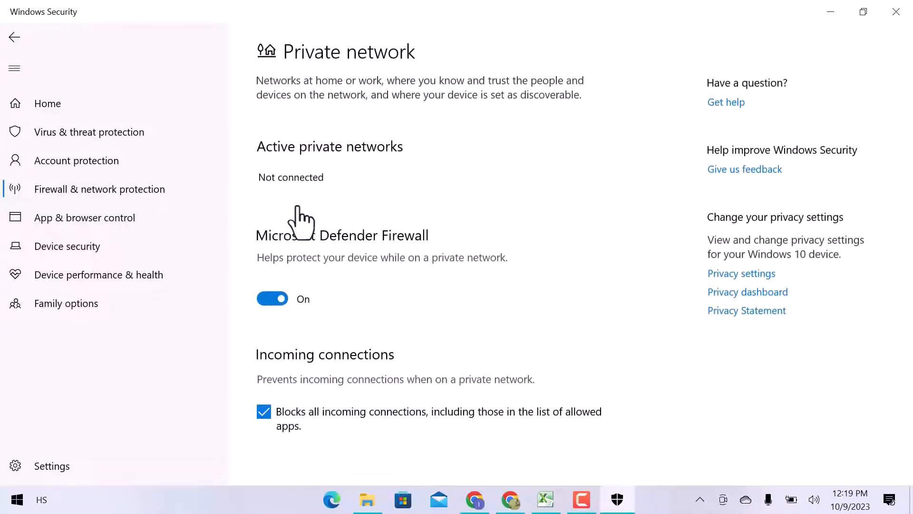
pyautogui.click(272, 298)
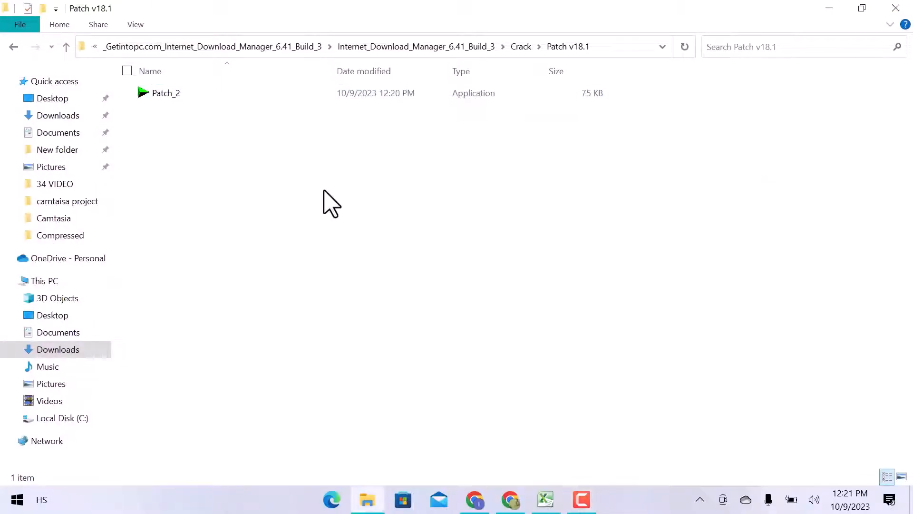
# - Run Patch_2 from the Patch v18.1 folder, then close its patch window
pyautogui.doubleClick(162, 93)
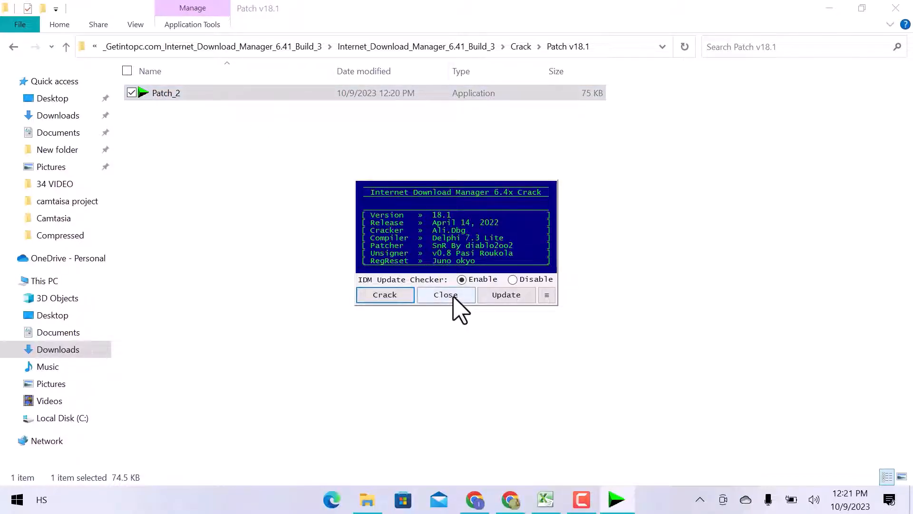
pyautogui.click(446, 294)
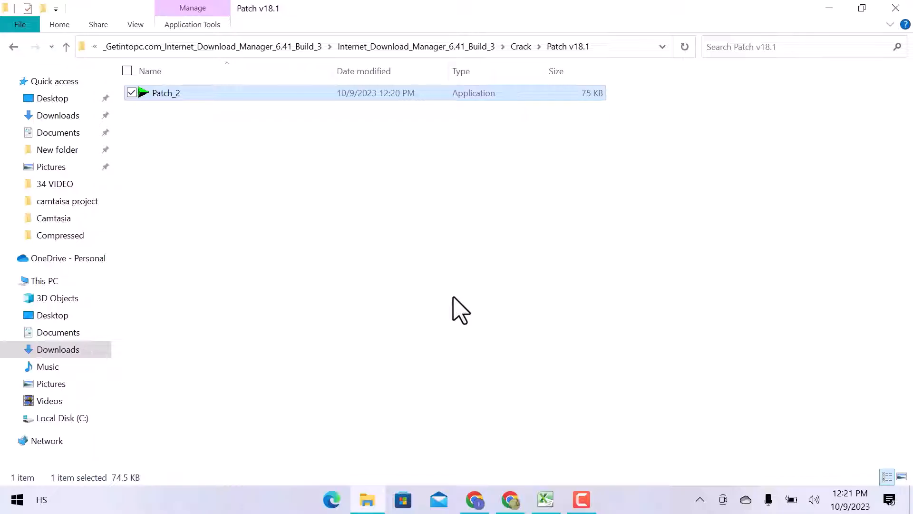